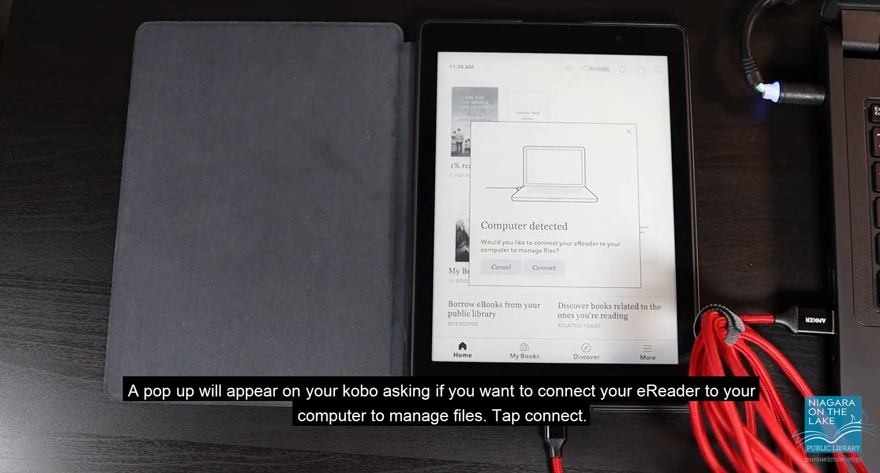
# - Accept Connect on the Kobo's 'Computer detected' prompt so its files can be managed
pyautogui.click(544, 267)
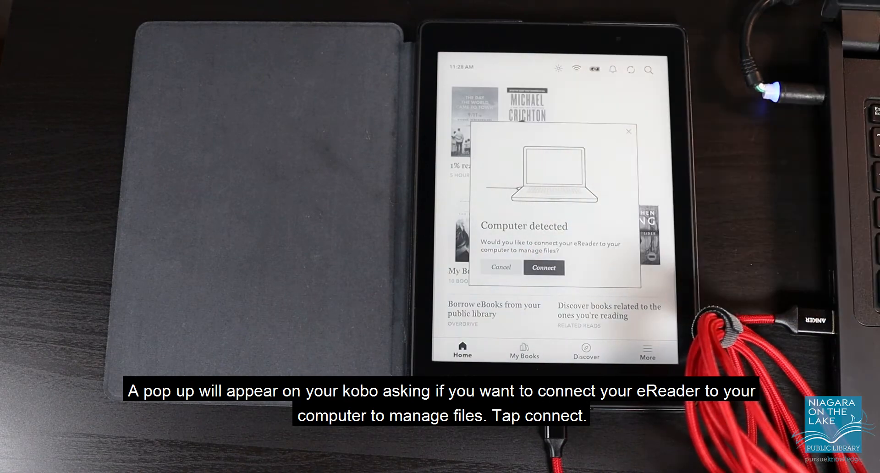
pyautogui.click(544, 268)
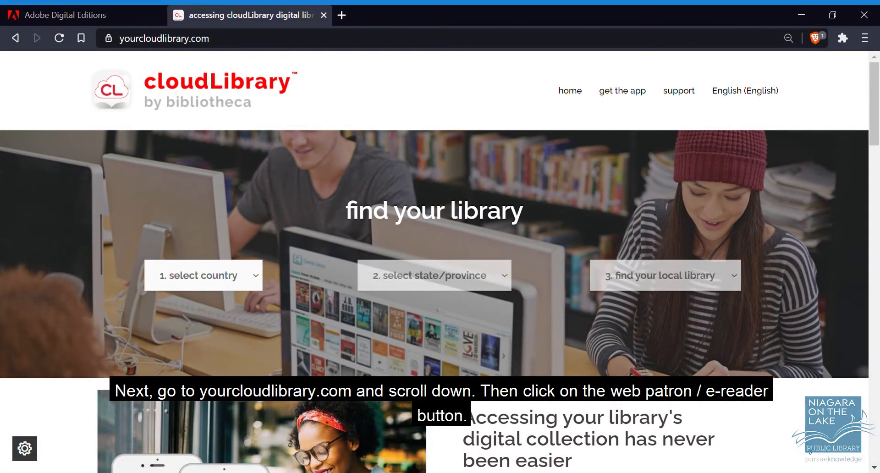
pyautogui.moveTo(522, 343)
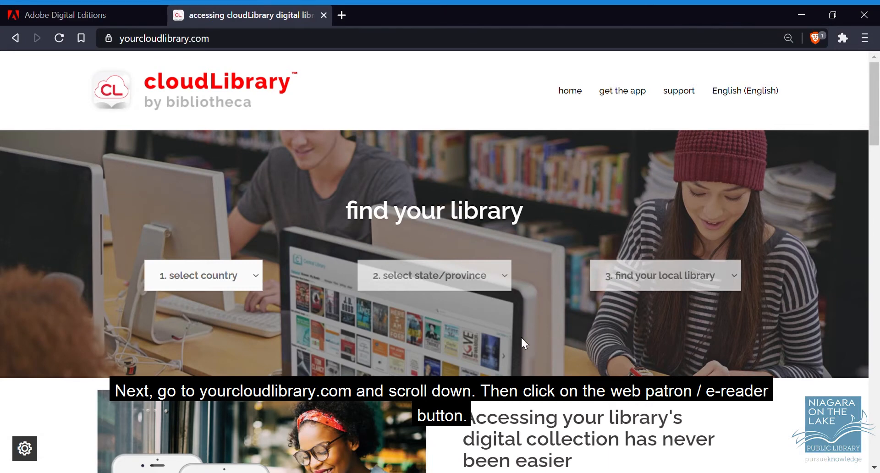
# - Follow the web patron e-reader instructions on yourcloudlibrary.com to the Get Adobe Digital Editions link
pyautogui.scroll(-3)
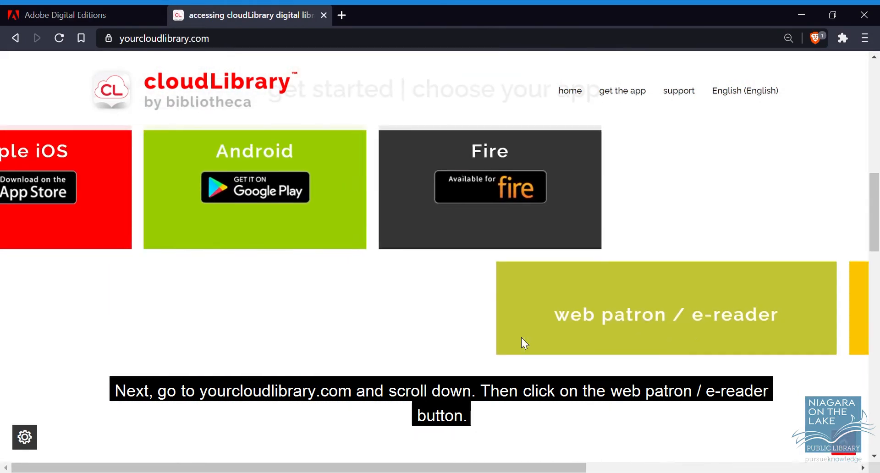
pyautogui.hscroll(-3)
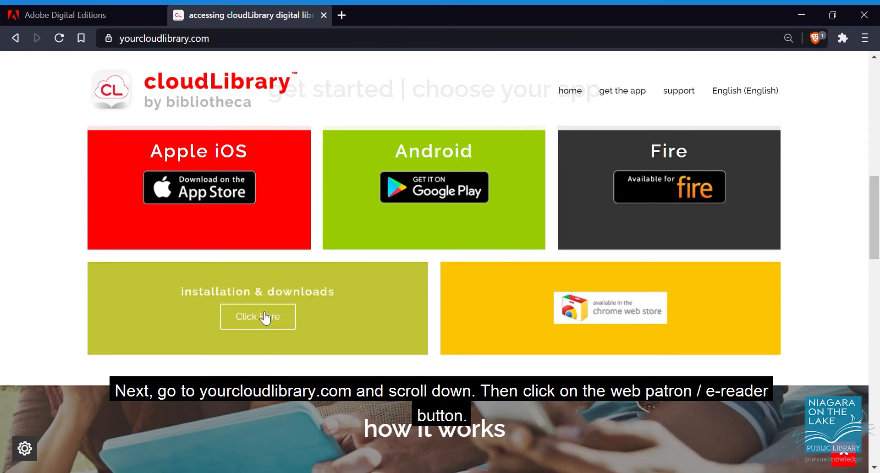
pyautogui.click(258, 316)
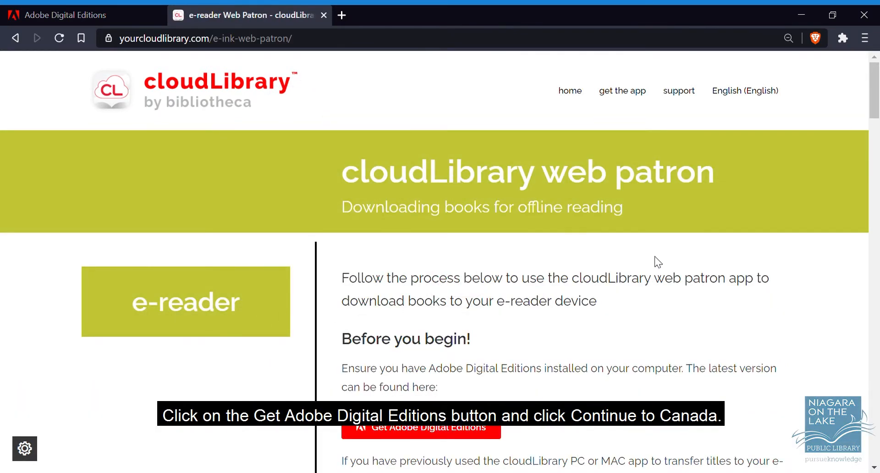
pyautogui.scroll(-3)
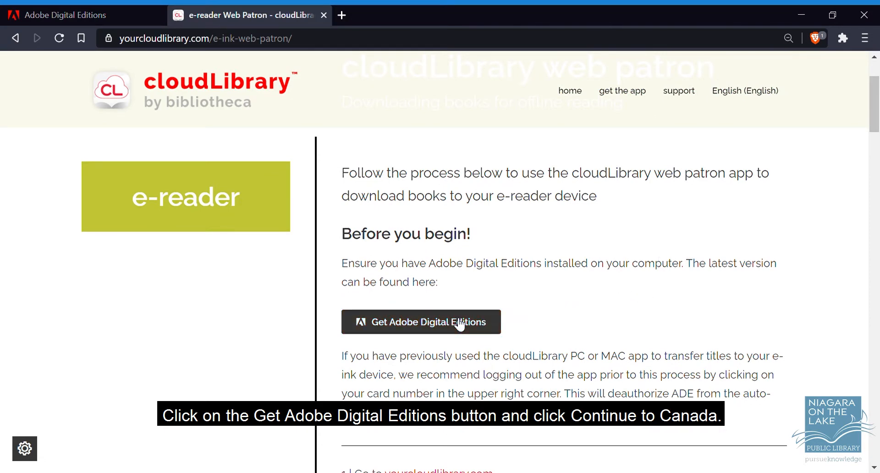
pyautogui.click(421, 322)
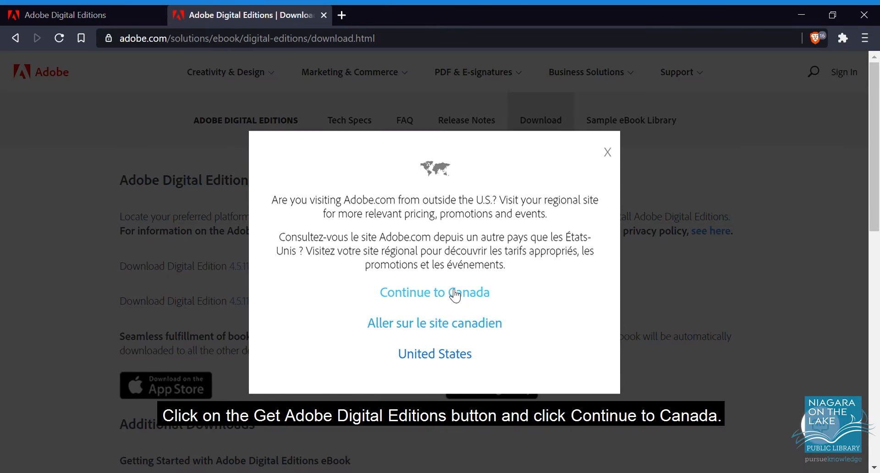
# - Continue to Adobe's Canadian site, download the Digital Editions 4.5.11 Windows installer and launch it
pyautogui.click(434, 292)
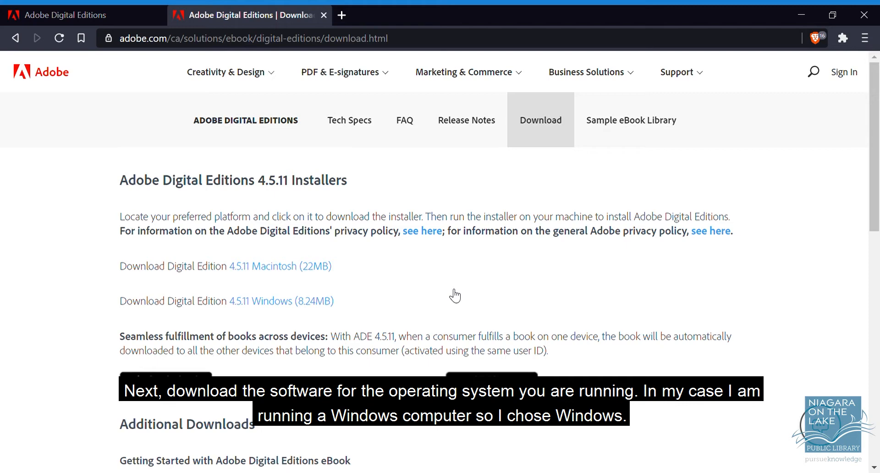
pyautogui.moveTo(248, 306)
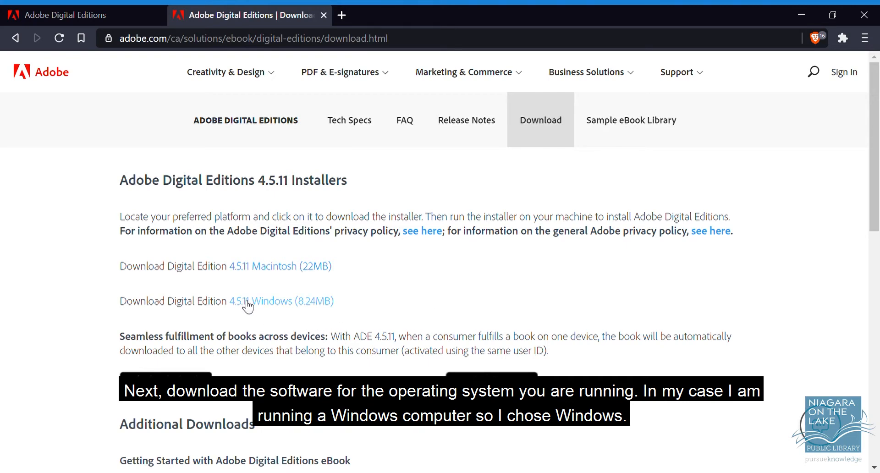
pyautogui.moveTo(279, 306)
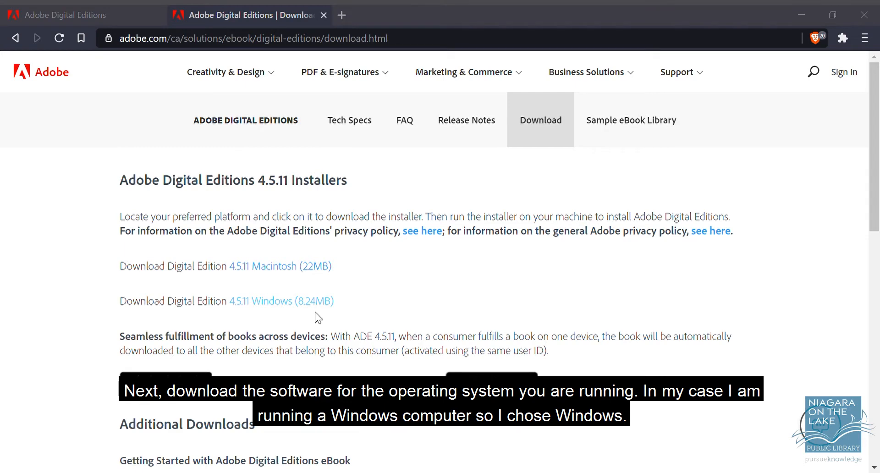
pyautogui.click(279, 301)
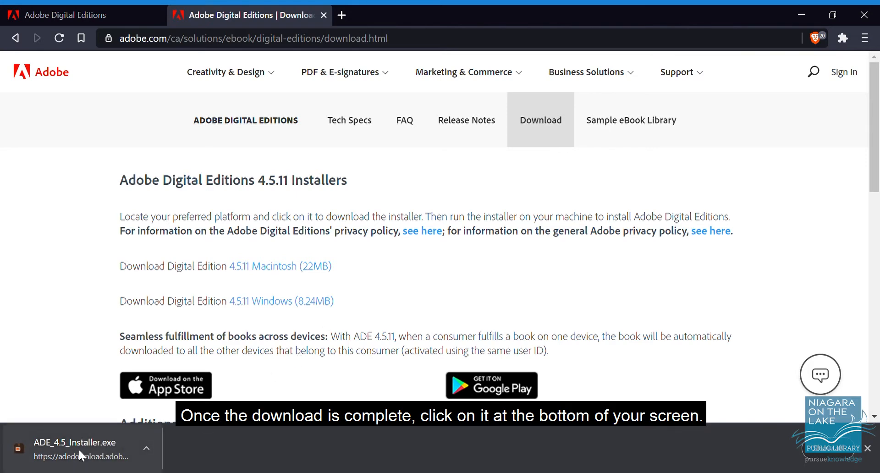
pyautogui.click(76, 449)
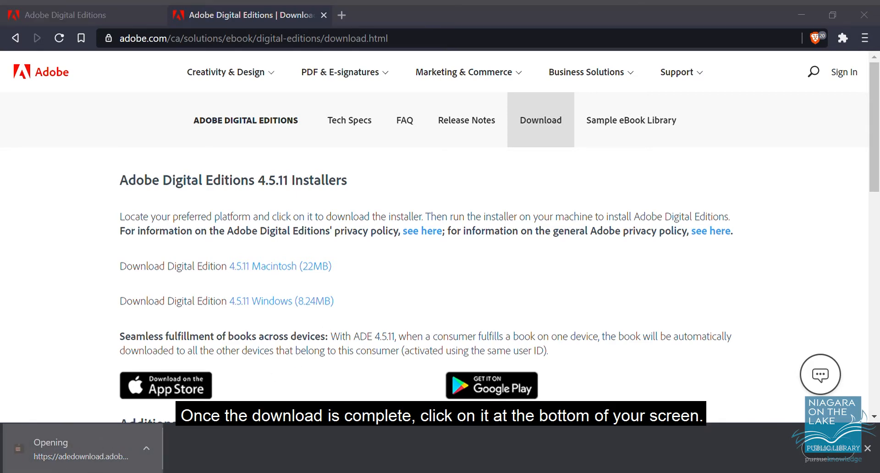
pyautogui.click(74, 449)
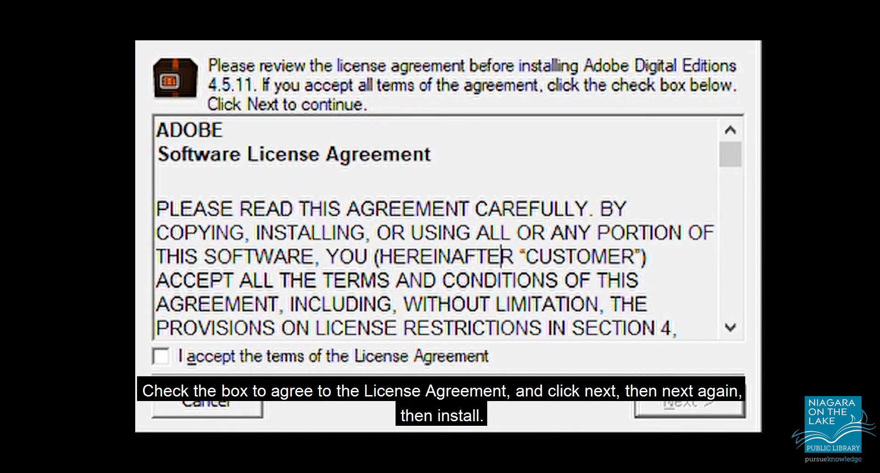
# - Install Adobe Digital Editions 4.5.11 accepting the license with default components and folder, then close the wizard
pyautogui.click(163, 356)
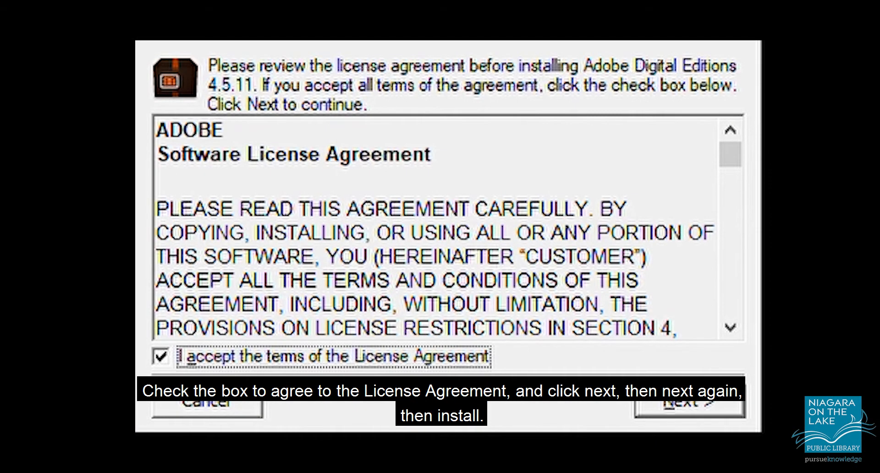
pyautogui.click(686, 404)
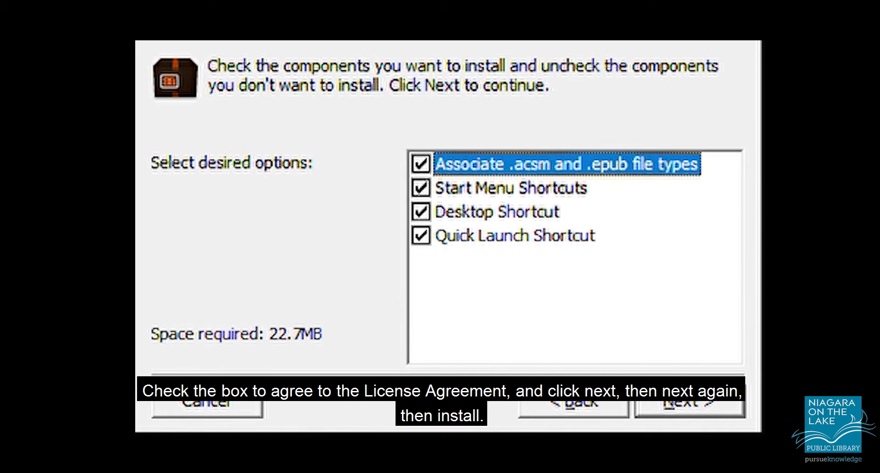
pyautogui.click(687, 402)
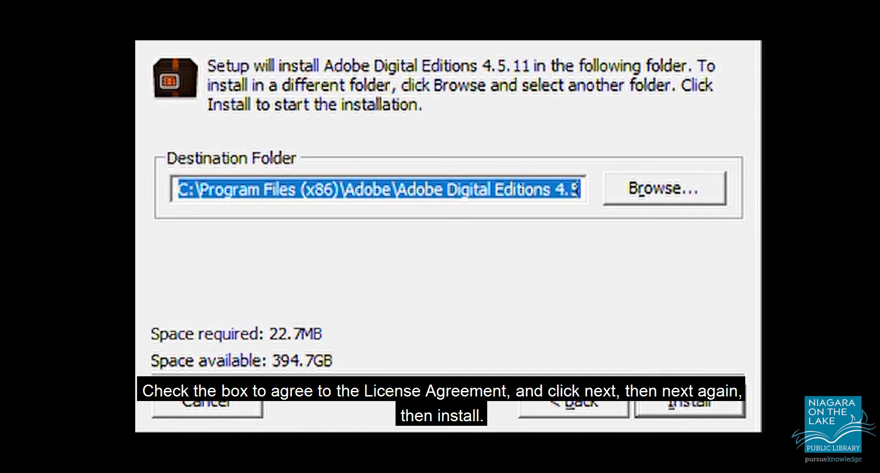
pyautogui.click(689, 402)
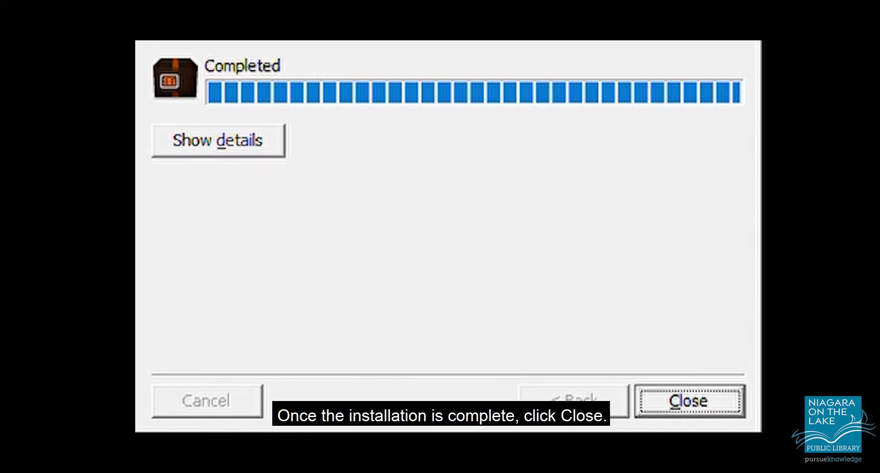
pyautogui.click(688, 400)
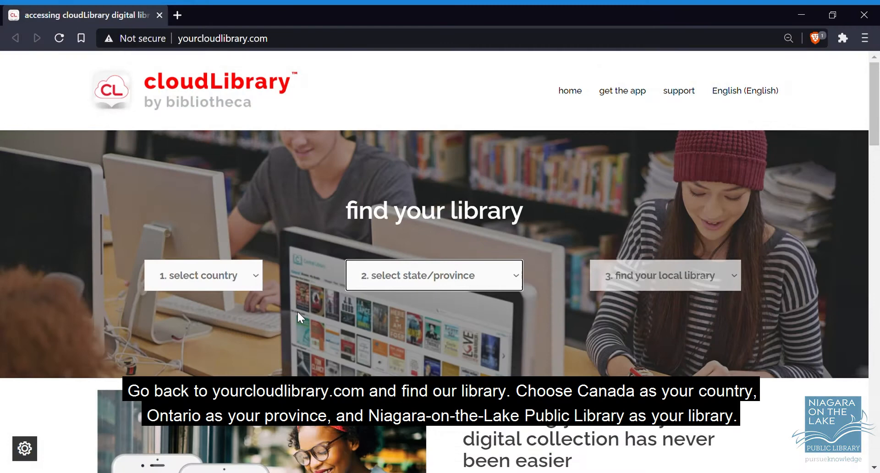
pyautogui.moveTo(379, 348)
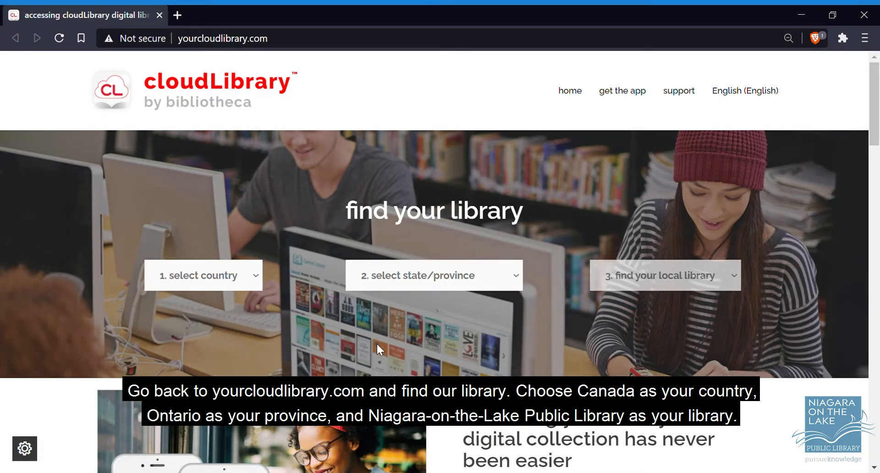
pyautogui.moveTo(217, 185)
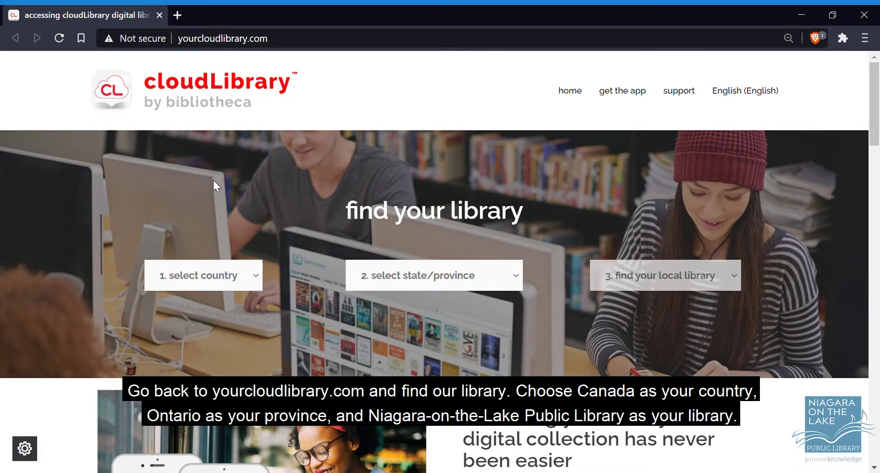
# - Choose Canada as the country in the library finder and move on to the province choices
pyautogui.click(202, 275)
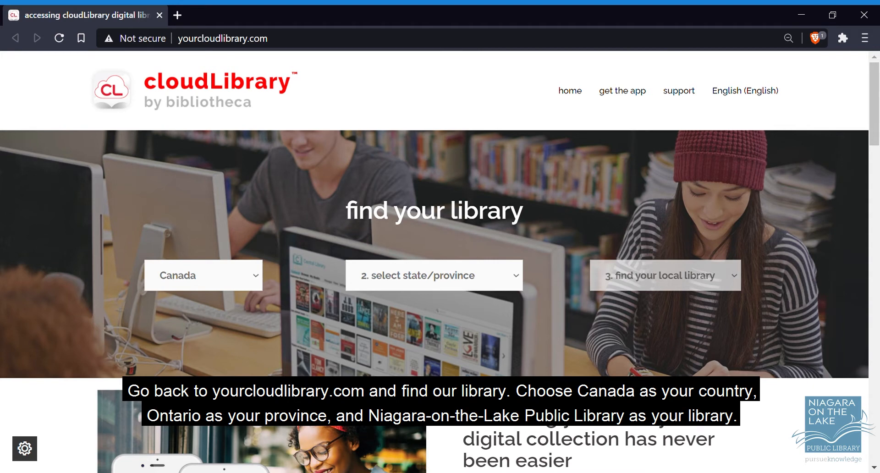
pyautogui.click(433, 275)
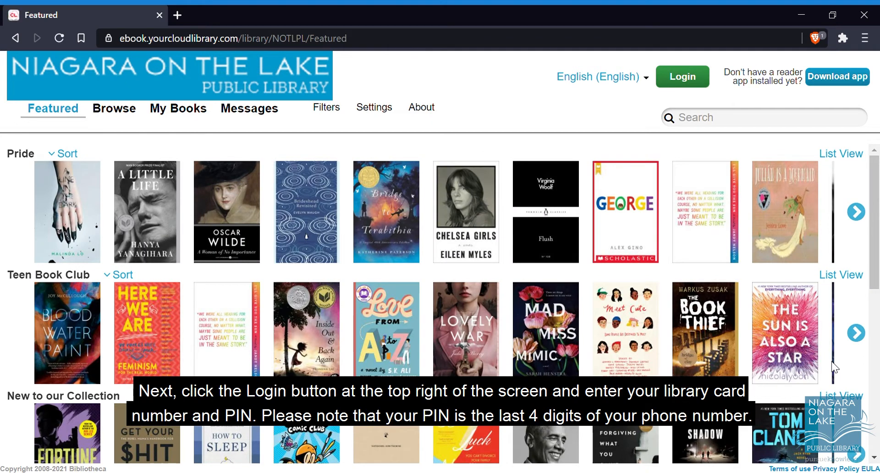
pyautogui.moveTo(682, 76)
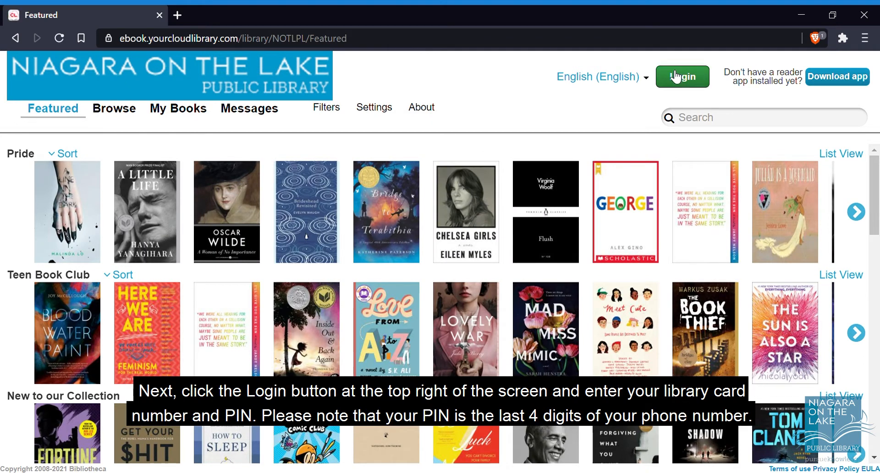
# - Sign in with the library card, and from My Books download The Rib King for offline reading
pyautogui.click(681, 76)
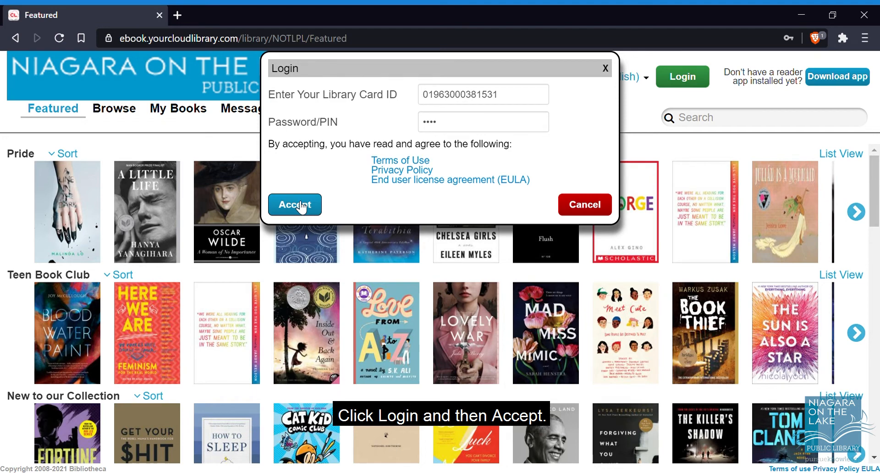
pyautogui.click(294, 204)
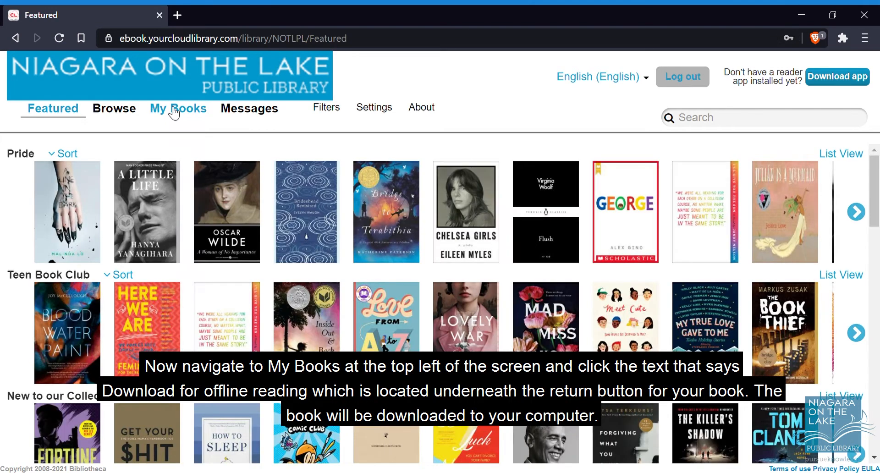
pyautogui.click(178, 108)
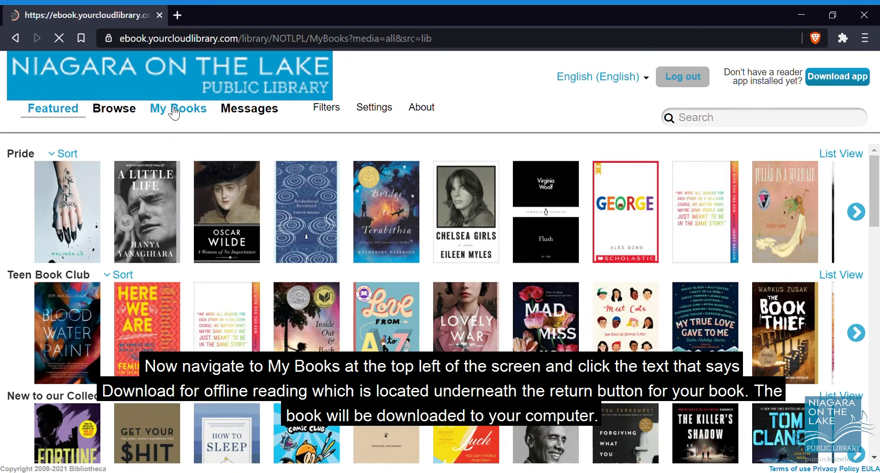
pyautogui.click(178, 108)
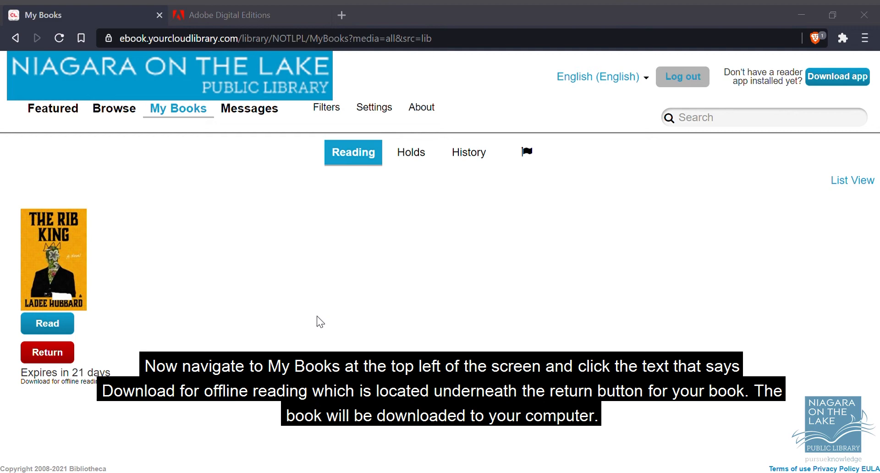
pyautogui.click(55, 381)
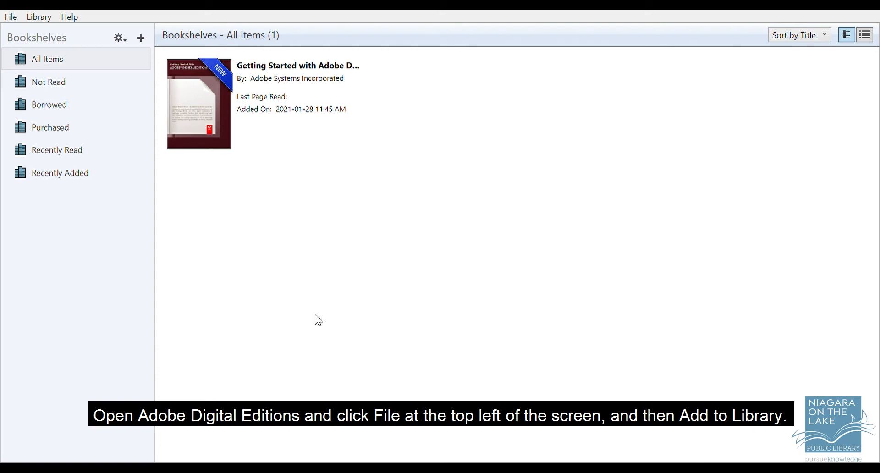
pyautogui.moveTo(378, 328)
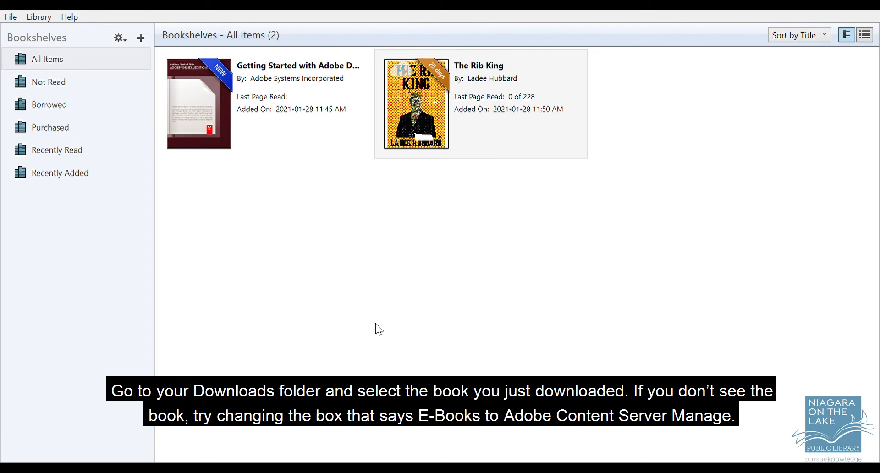
# - Open The Rib King to its cover, then return to the Digital Editions bookshelf
pyautogui.doubleClick(416, 104)
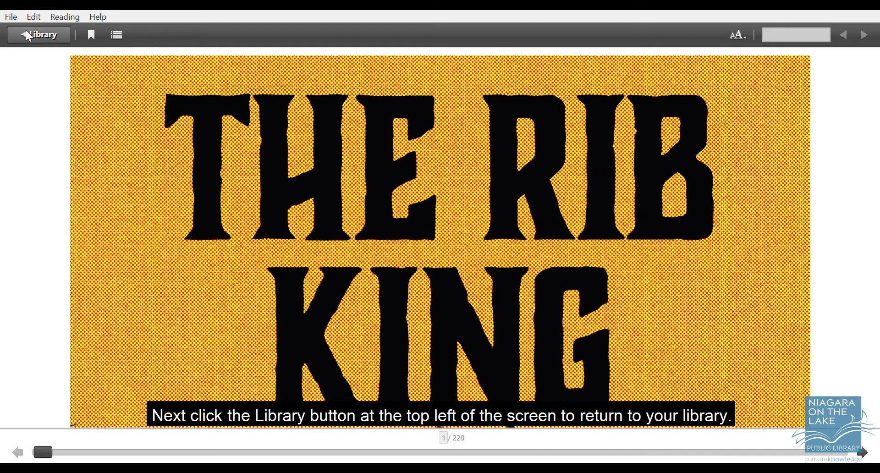
pyautogui.click(39, 34)
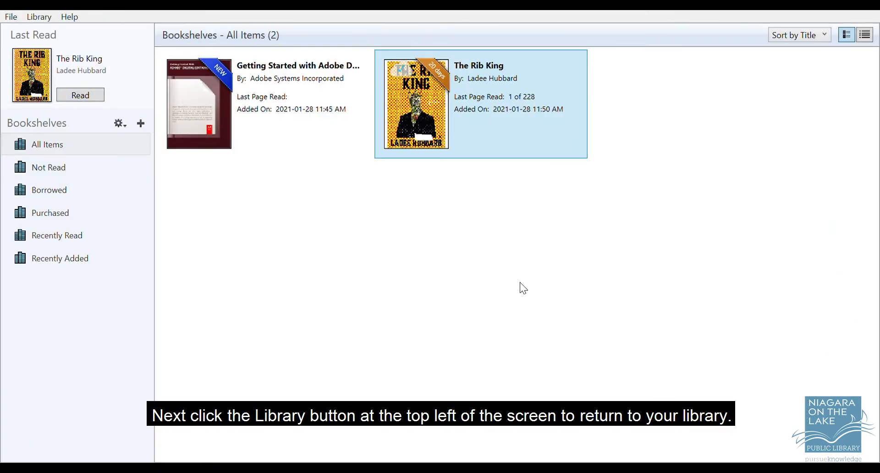
pyautogui.moveTo(816, 91)
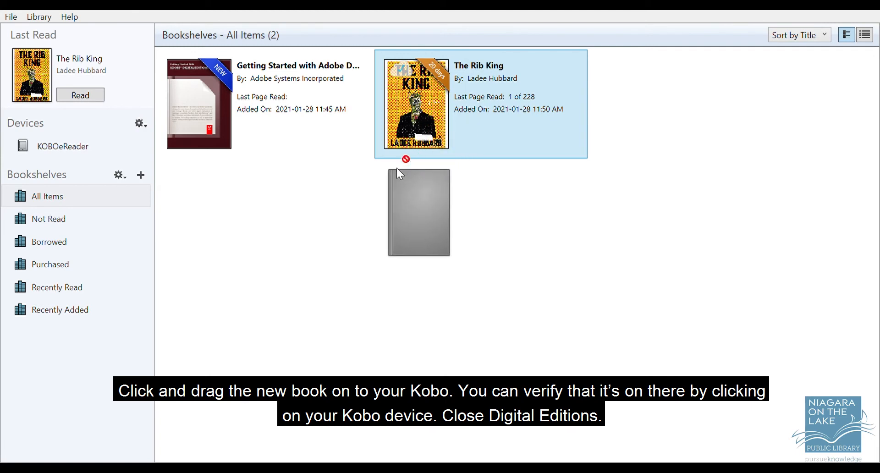
# - Drag The Rib King onto the KOBOeReader device and view the device's books to verify it
pyautogui.moveTo(418, 212); pyautogui.dragTo(56, 145)
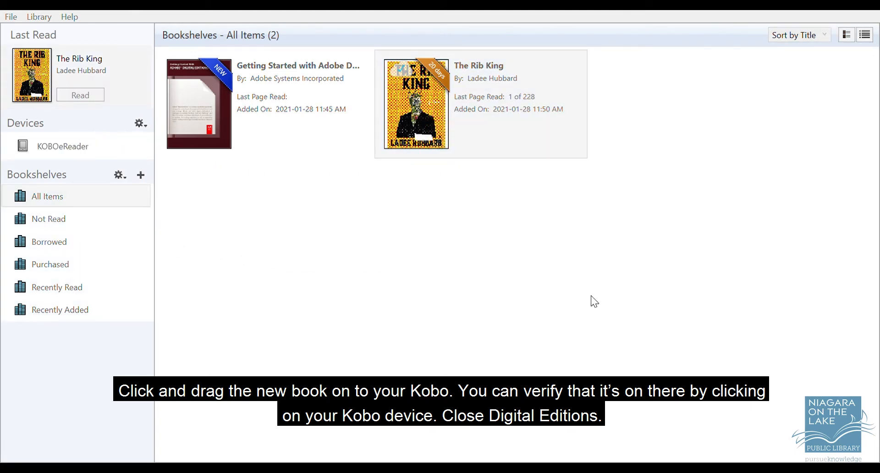
pyautogui.click(62, 146)
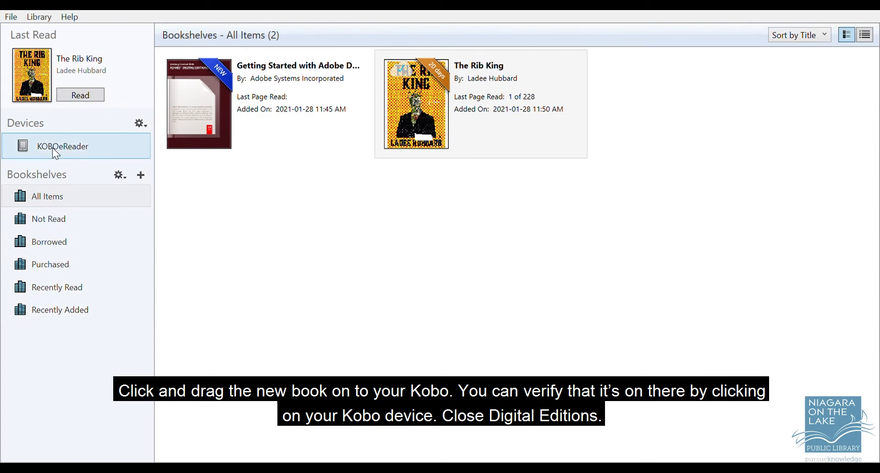
pyautogui.click(63, 146)
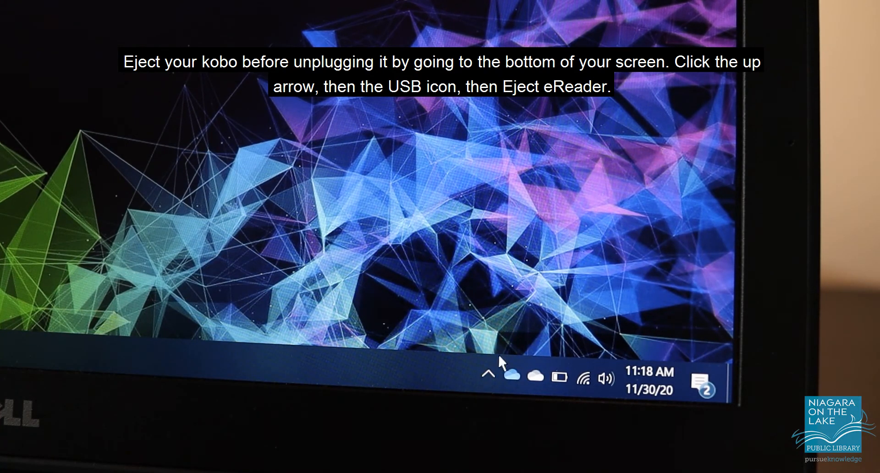
# - Eject the Kobo eReader via Safely Remove Hardware in the system tray
pyautogui.click(489, 373)
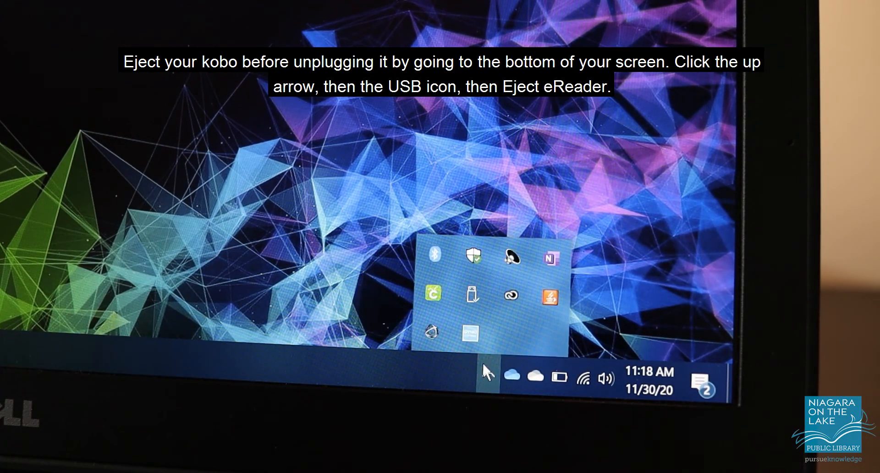
pyautogui.moveTo(472, 294)
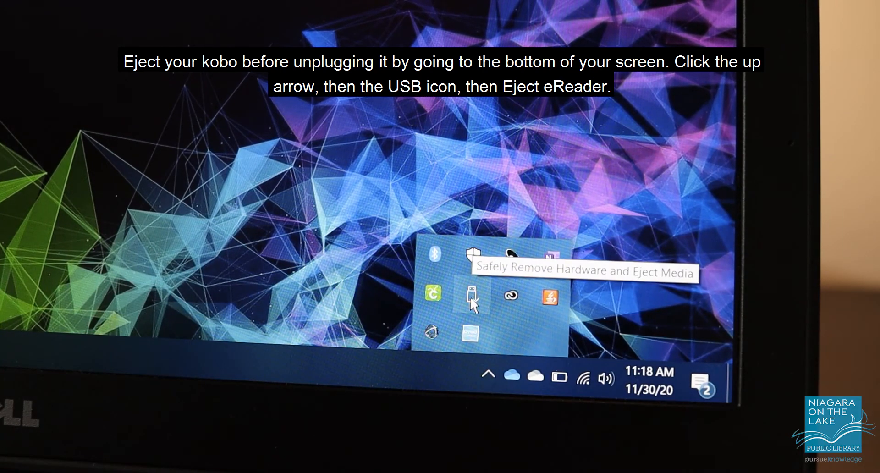
pyautogui.click(471, 295)
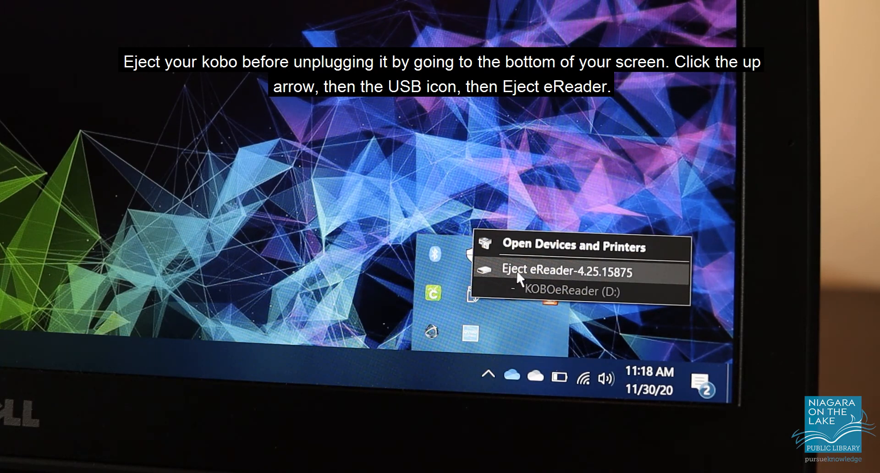
pyautogui.click(562, 272)
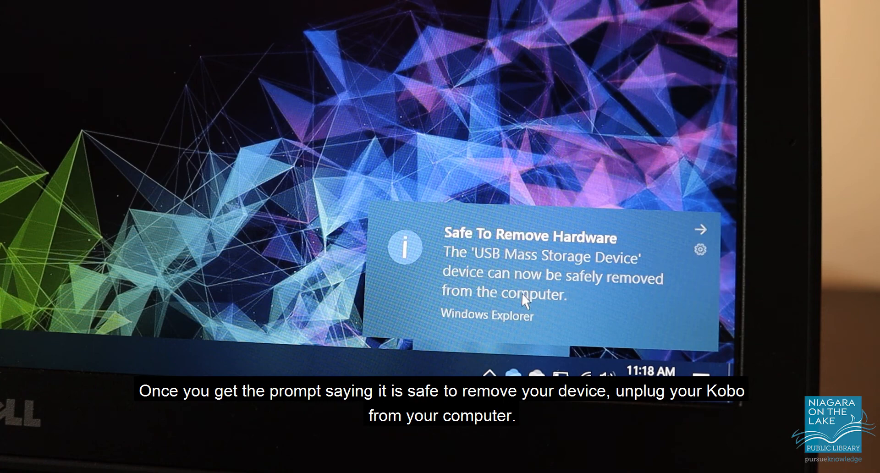
pyautogui.moveTo(524, 330)
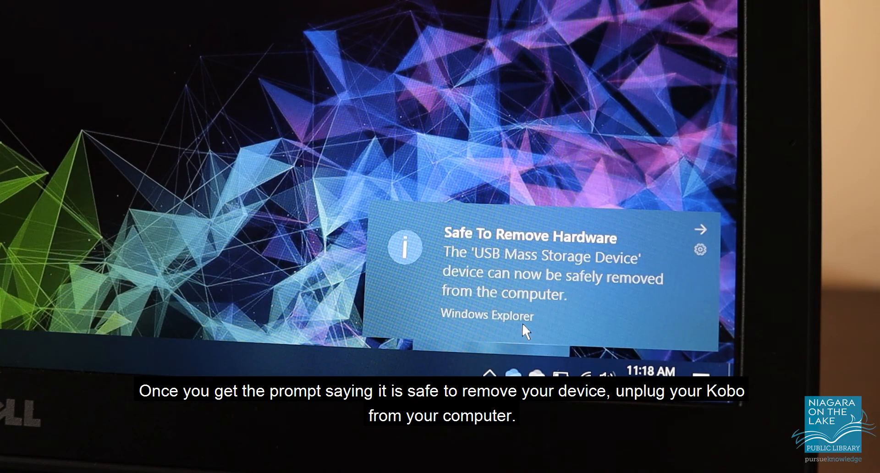